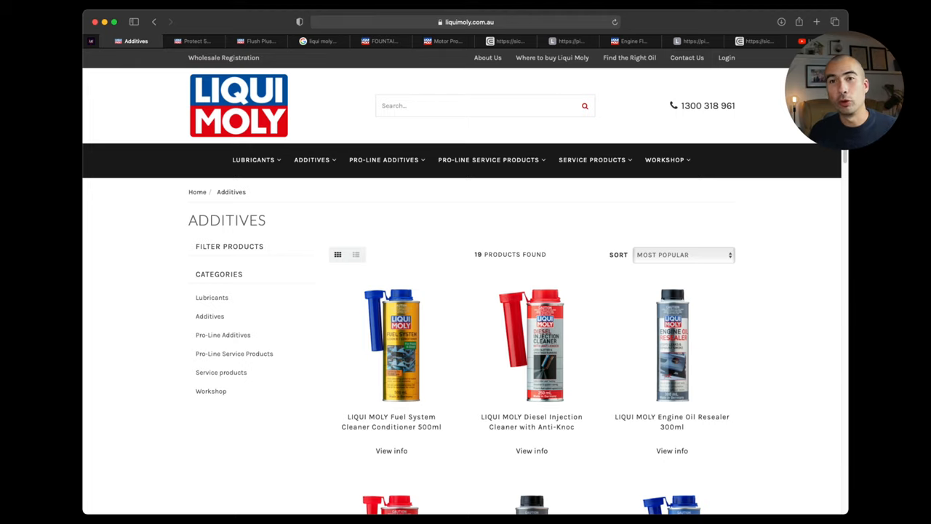
- Scroll the Additives listing down past Engine Flush Plus and Engine Detox toward Engine Protect
{"action": "scroll", "scroll_direction": "down", "scroll_amount": 3}
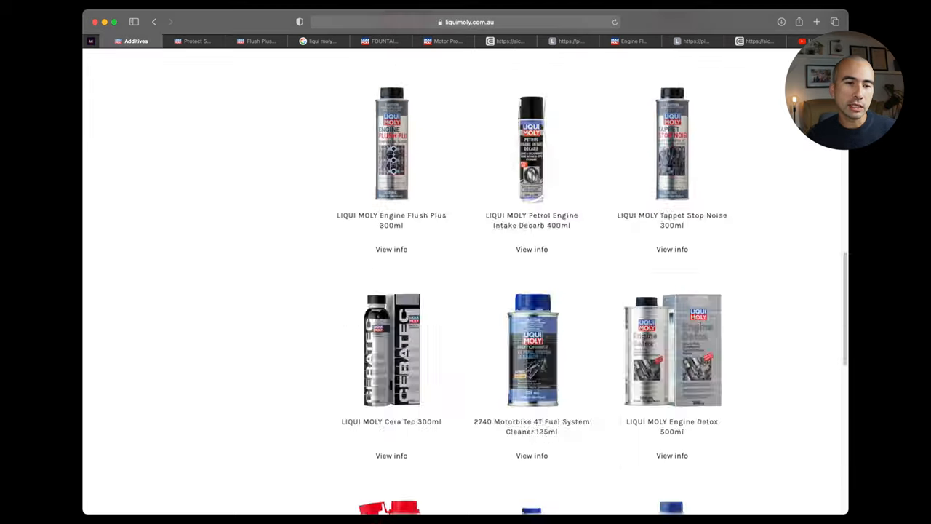
{"action": "scroll", "scroll_direction": "down", "scroll_amount": 3}
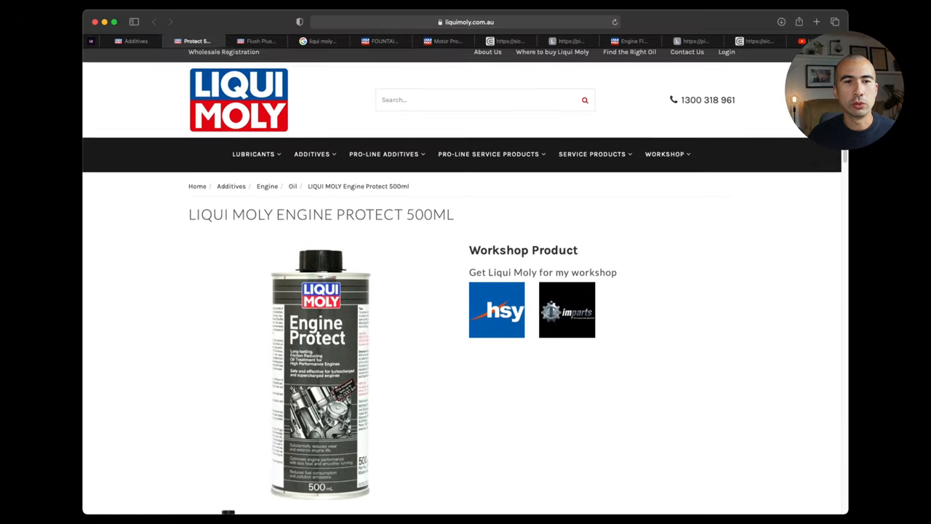
- Read through the Engine Protect 500ml description, selecting a line of its text
{"action": "scroll", "scroll_direction": "down", "scroll_amount": 3}
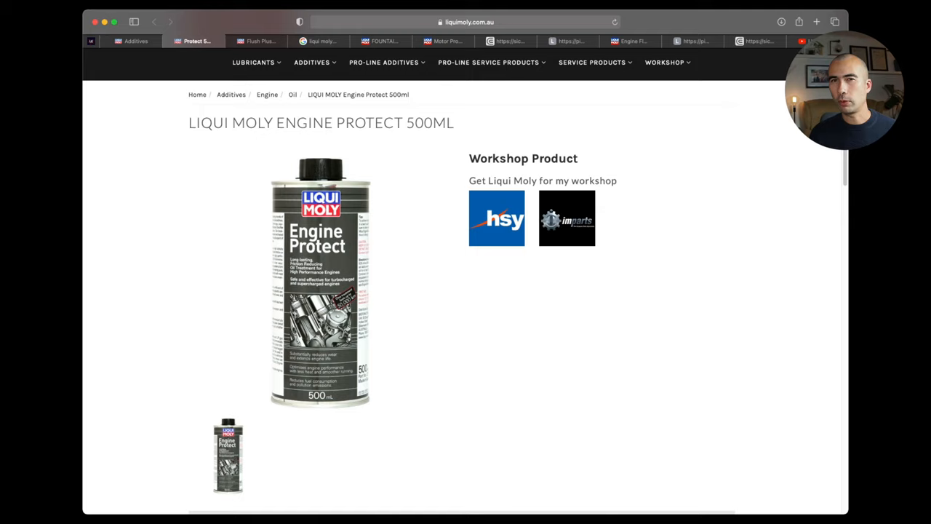
{"action": "scroll", "scroll_direction": "down", "scroll_amount": 3}
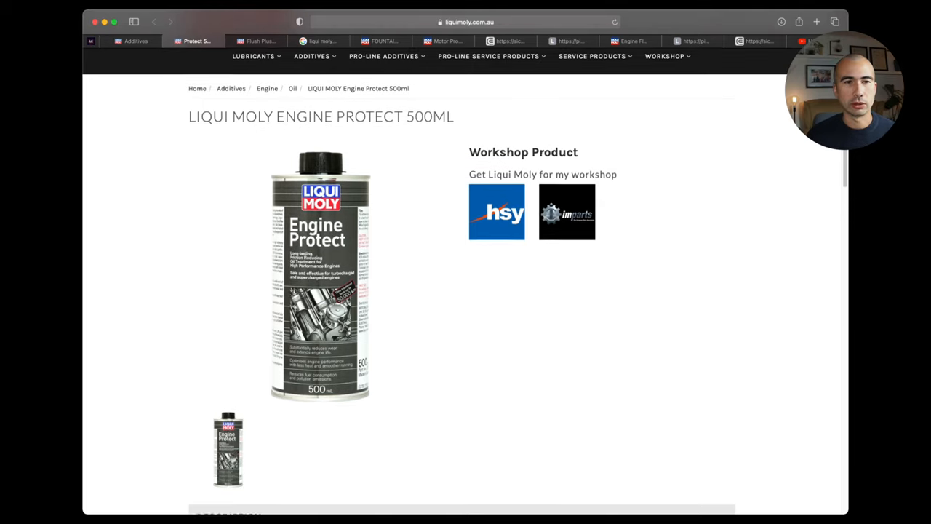
{"action": "scroll", "scroll_direction": "down", "scroll_amount": 3}
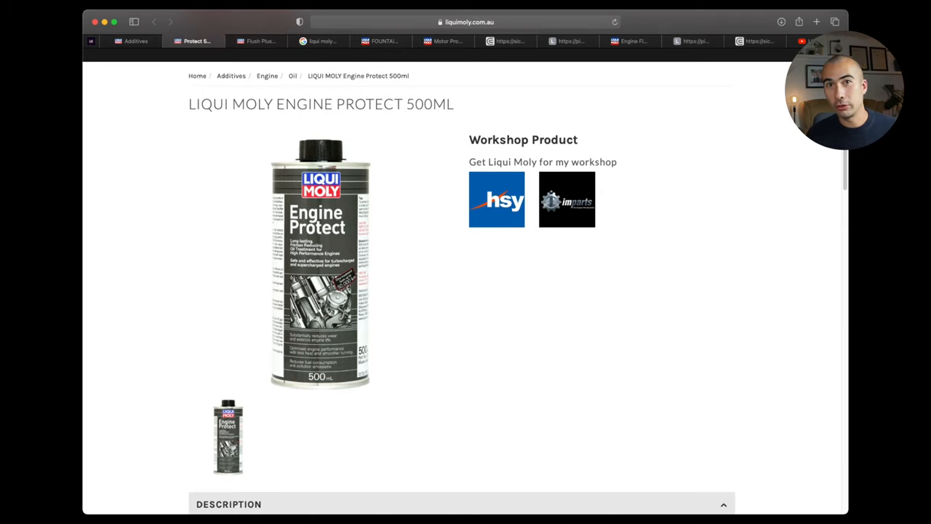
{"action": "scroll", "scroll_direction": "down", "scroll_amount": 3}
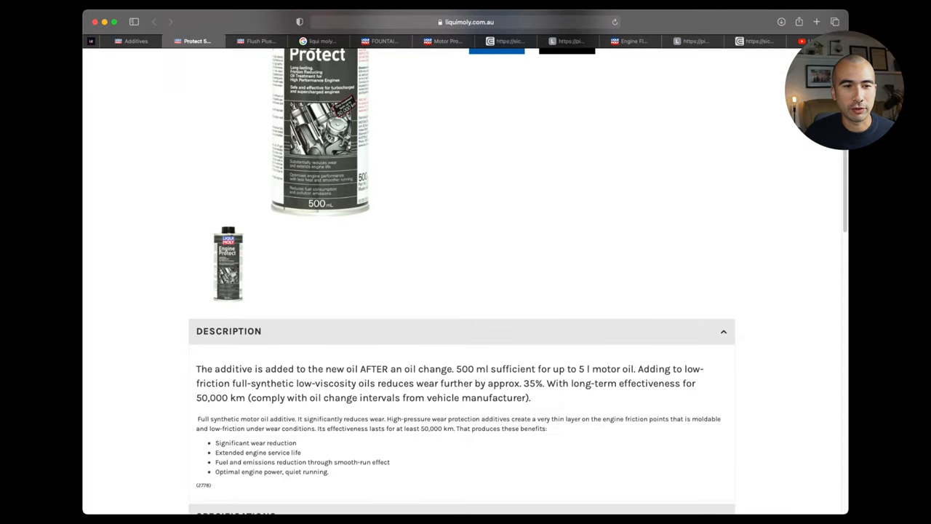
{"action": "scroll", "scroll_direction": "down", "scroll_amount": 3}
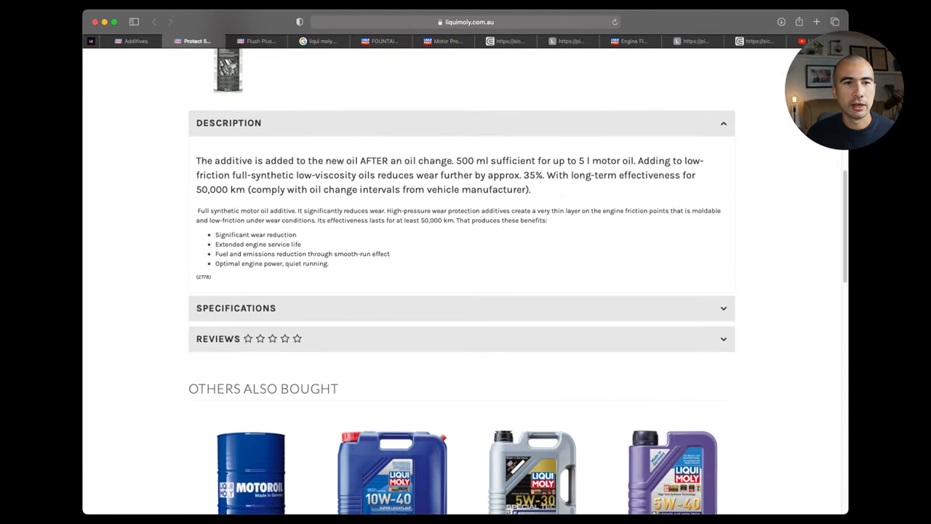
{"action": "left_click_drag", "start_coordinate": [457, 160], "coordinate": [634, 160]}
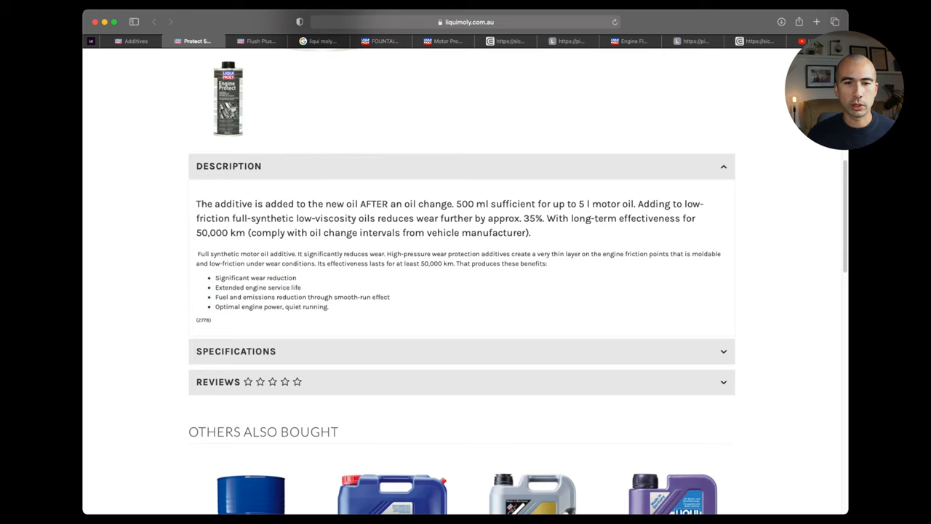
- Look over the Others Also Bought and More From This Category products below the description
{"action": "scroll", "scroll_direction": "down", "scroll_amount": 3}
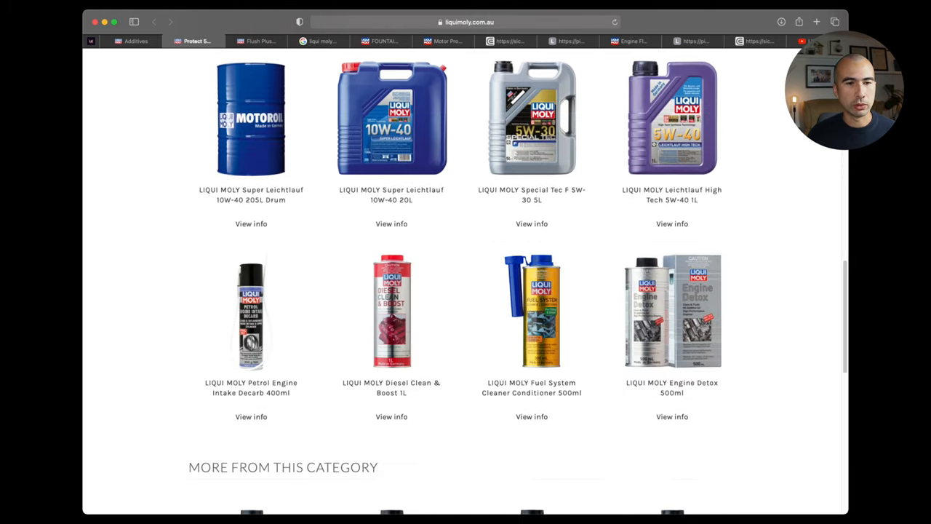
{"action": "scroll", "scroll_direction": "down", "scroll_amount": 3}
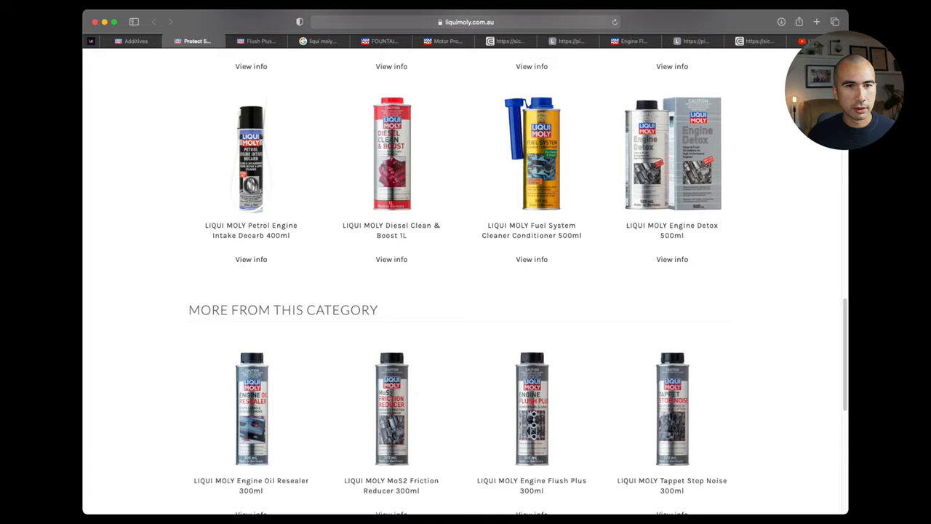
{"action": "scroll", "scroll_direction": "up", "scroll_amount": 3}
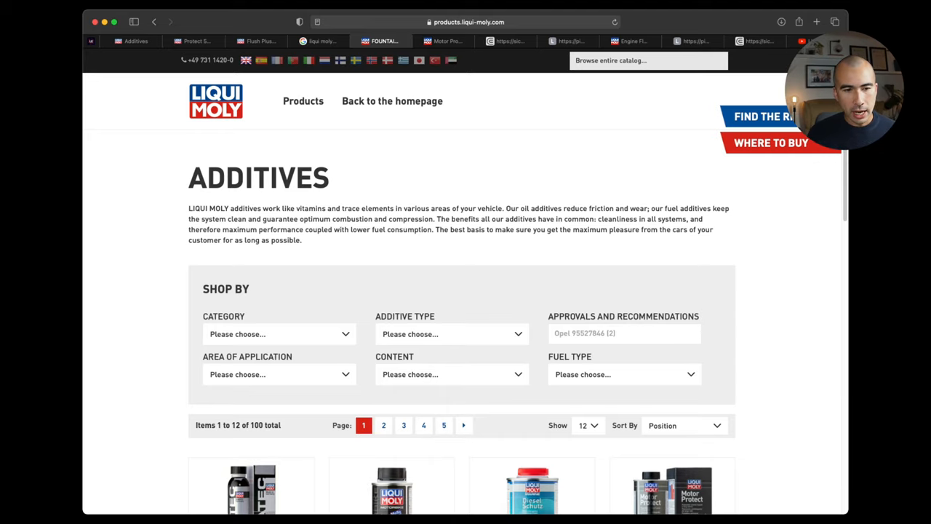
- Scroll the Motor Protect page to read its 500 ml product description
{"action": "scroll", "scroll_direction": "down", "scroll_amount": 3}
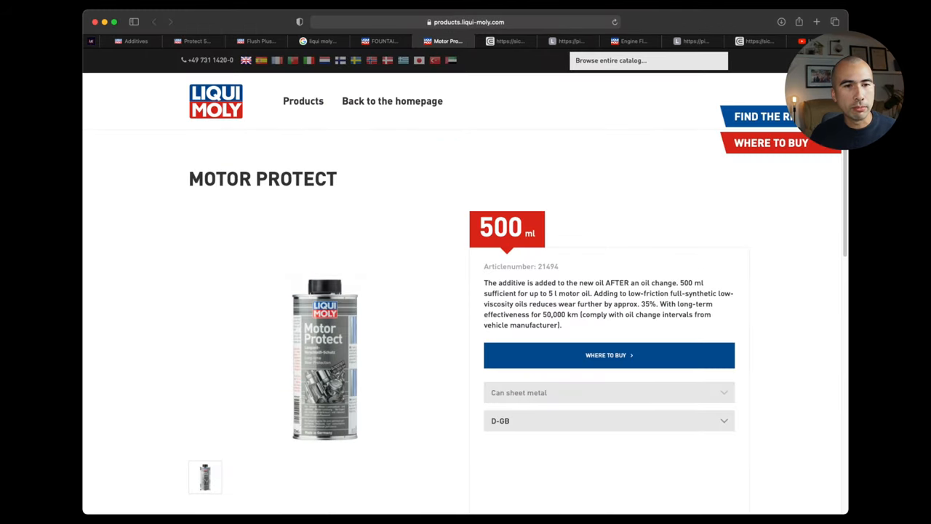
{"action": "scroll", "scroll_direction": "down", "scroll_amount": 3}
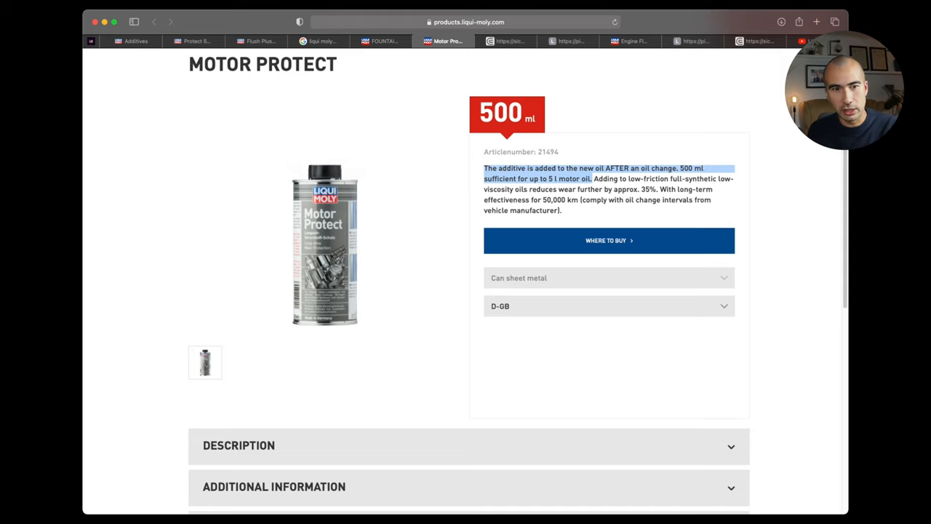
{"action": "scroll", "scroll_direction": "down", "scroll_amount": 3}
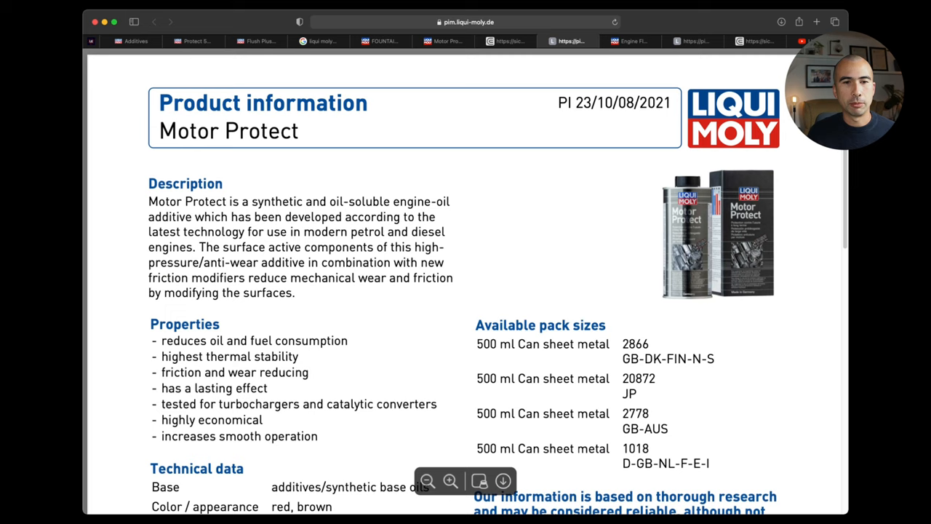
- Reach the Properties section of the Motor Protect sheet and highlight its first two properties
{"action": "scroll", "scroll_direction": "down", "scroll_amount": 3}
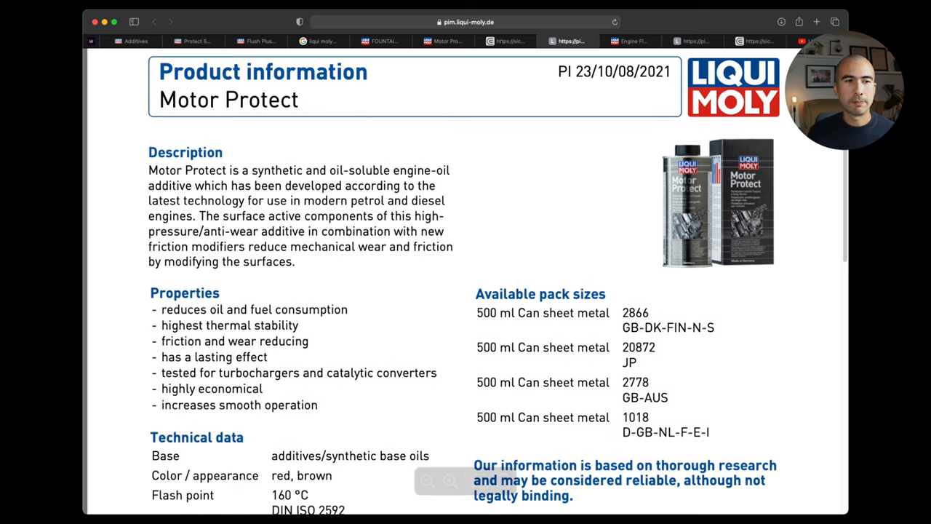
{"action": "scroll", "scroll_direction": "down", "scroll_amount": 3}
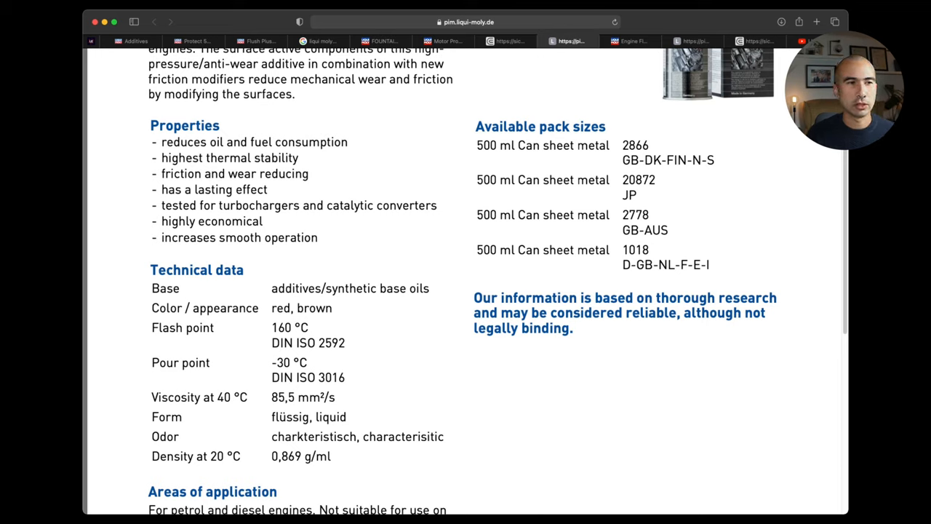
{"action": "left_click_drag", "start_coordinate": [160, 143], "coordinate": [298, 157]}
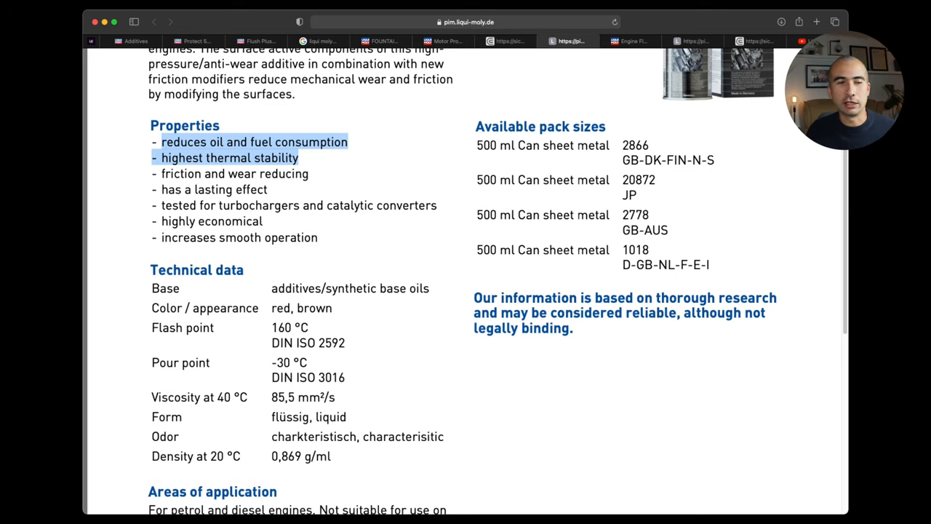
- Read the Technical data and the Comment section's motorbike wet-clutch warning
{"action": "scroll", "scroll_direction": "down", "scroll_amount": 3}
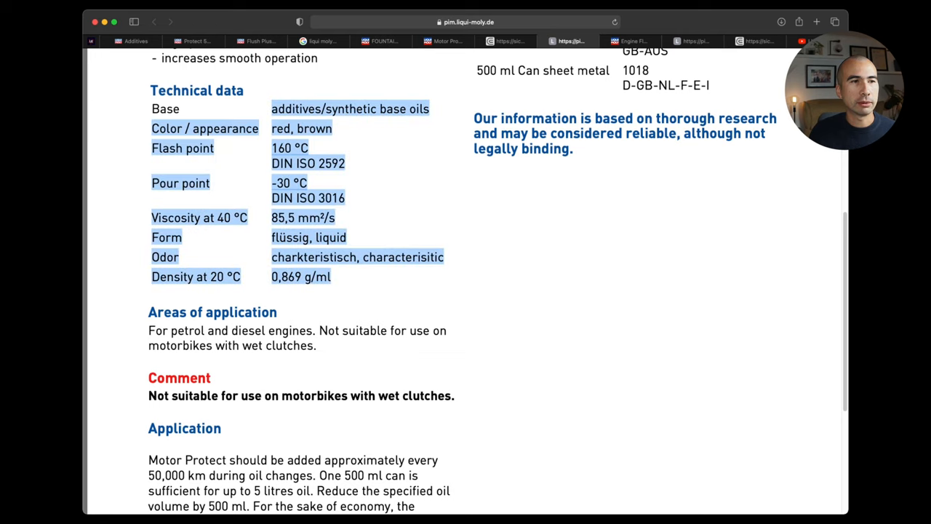
{"action": "double_click", "coordinate": [166, 108]}
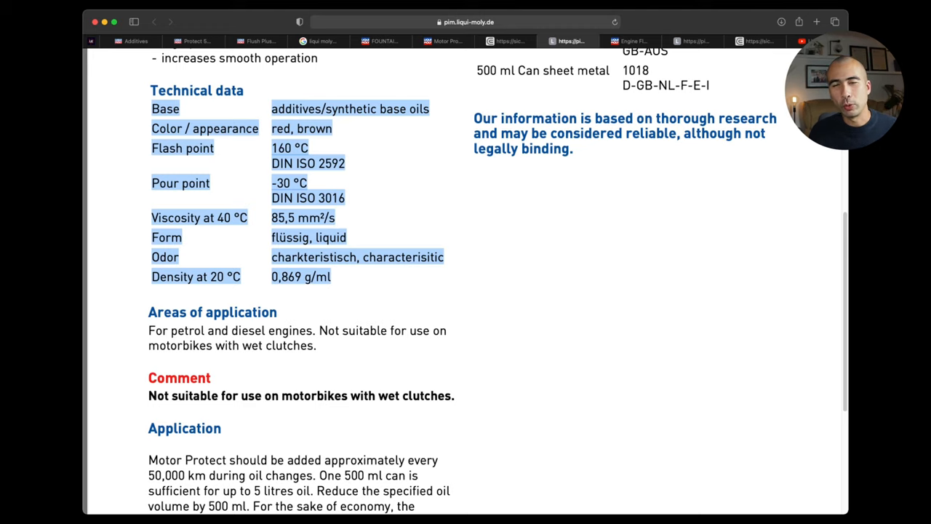
{"action": "scroll", "scroll_direction": "down", "scroll_amount": 3}
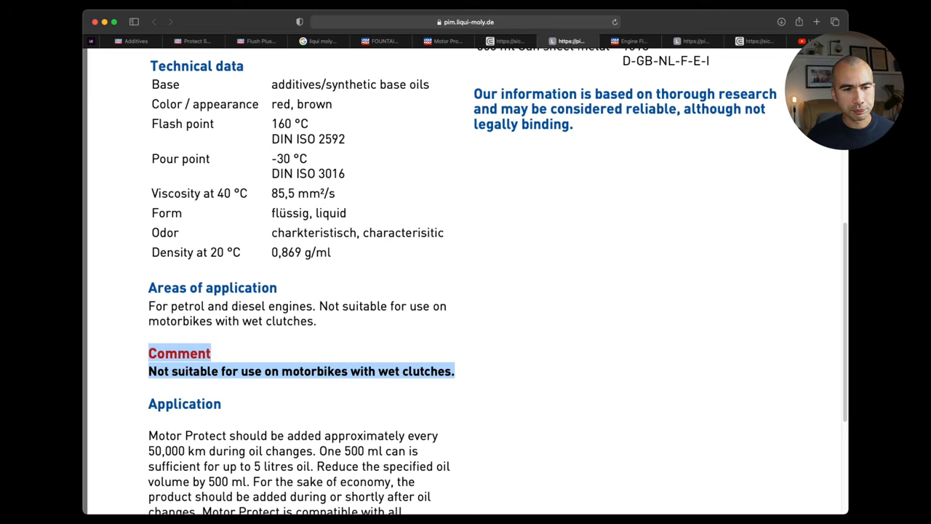
{"action": "scroll", "scroll_direction": "down", "scroll_amount": 3}
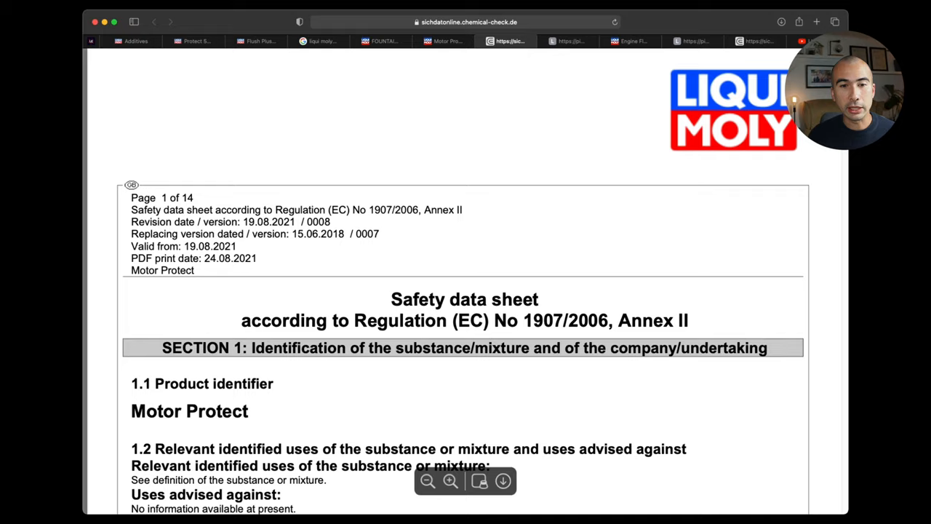
- Scroll the safety data sheet past the hazard labels toward Section 3
{"action": "scroll", "scroll_direction": "down", "scroll_amount": 3}
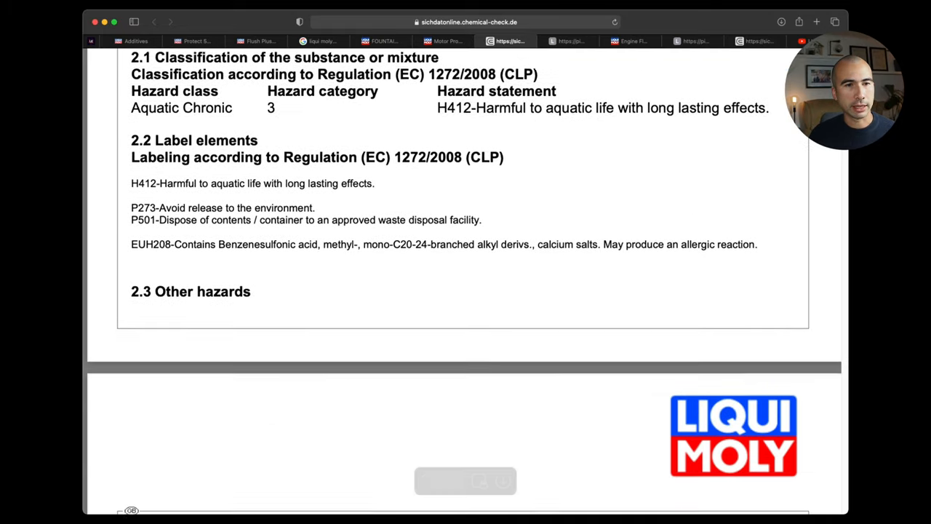
{"action": "scroll", "scroll_direction": "down", "scroll_amount": 3}
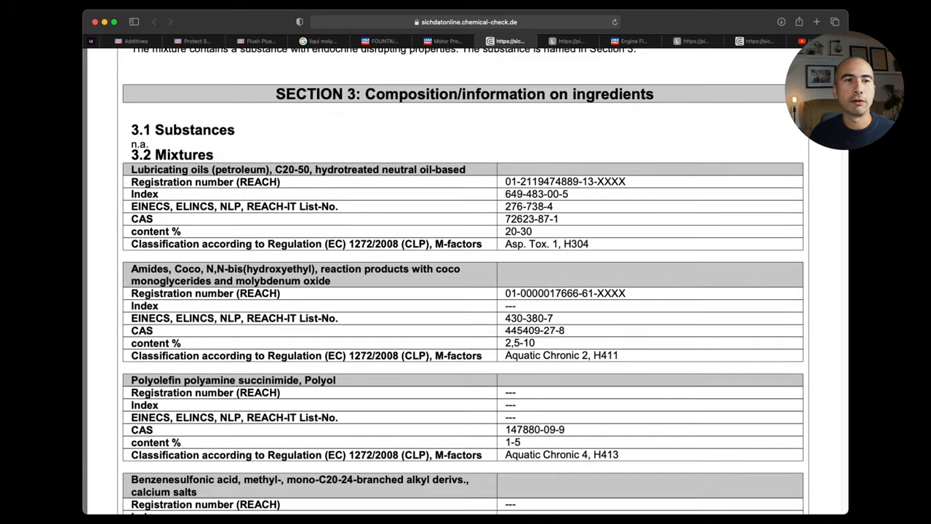
{"action": "scroll", "scroll_direction": "down", "scroll_amount": 3}
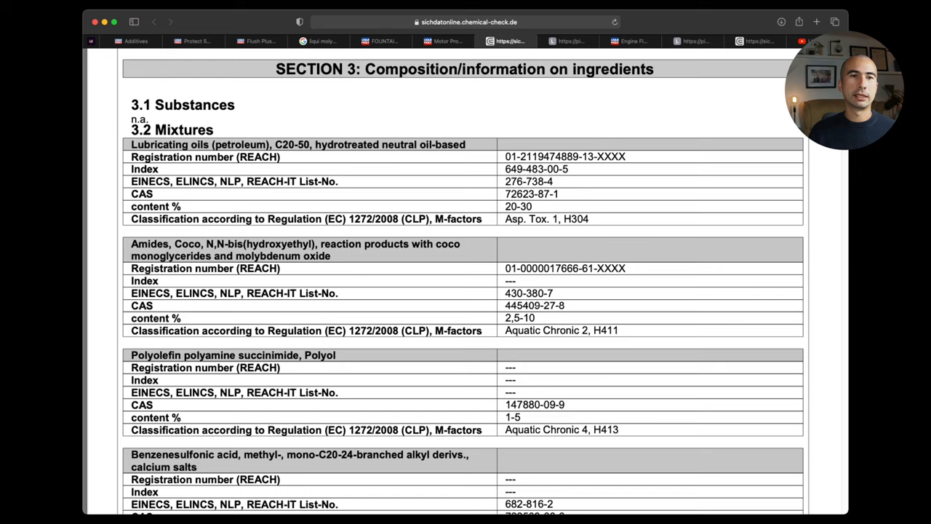
{"action": "scroll", "scroll_direction": "down", "scroll_amount": 3}
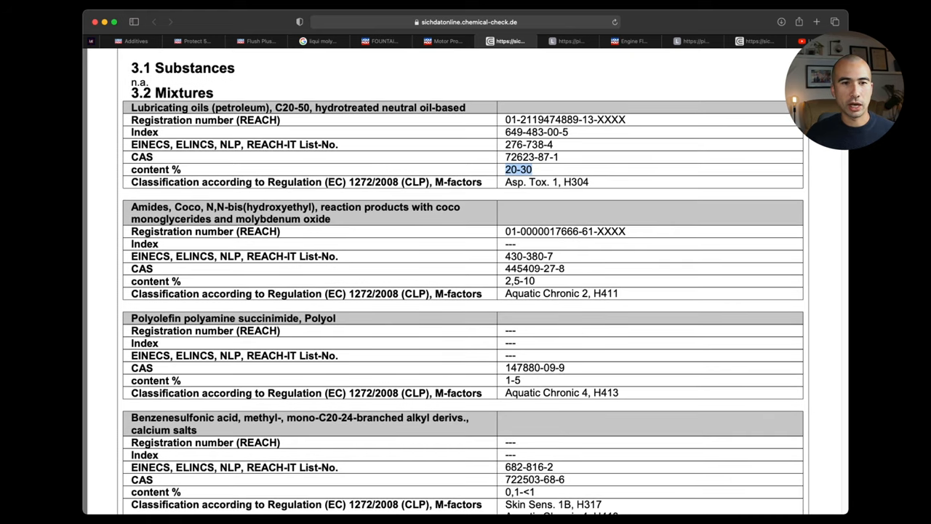
- Bring the 3.2 Mixtures table with the lubricating oils entry into view
{"action": "scroll", "scroll_direction": "down", "scroll_amount": 3}
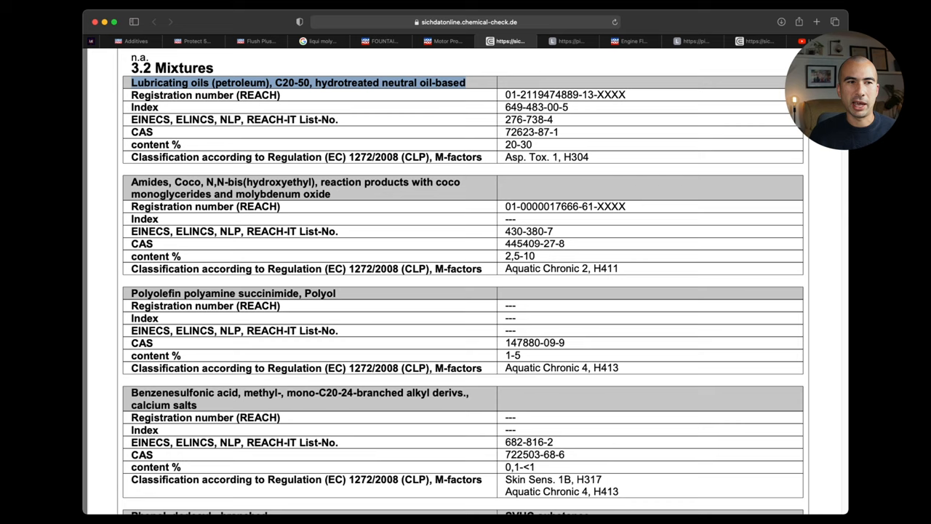
{"action": "scroll", "scroll_direction": "down", "scroll_amount": 3}
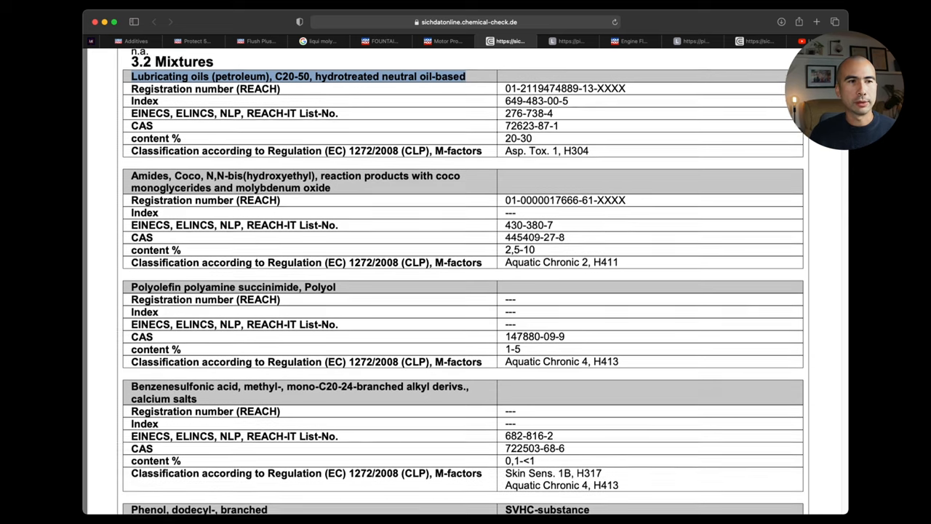
{"action": "scroll", "scroll_direction": "down", "scroll_amount": 3}
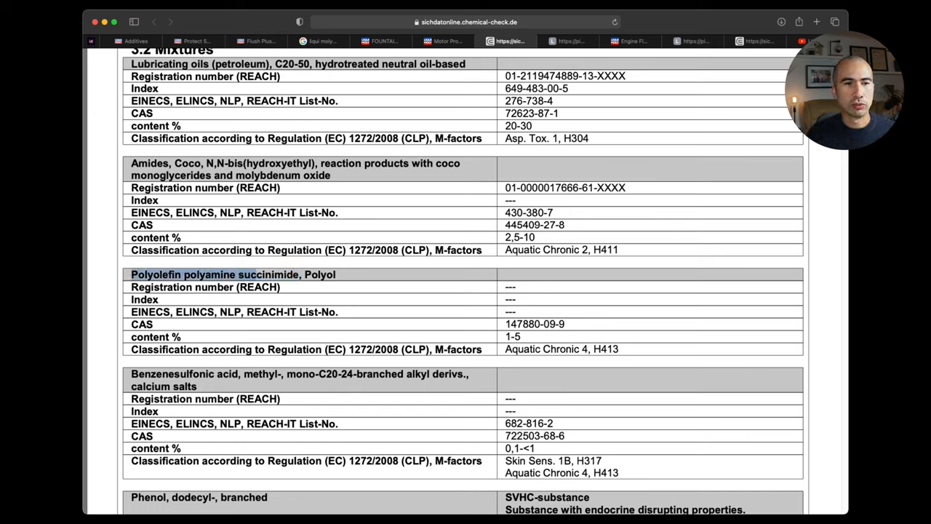
- Move down the mixture table past polyolefin to the benzenesulfonic acid and phenol entries
{"action": "scroll", "scroll_direction": "down", "scroll_amount": 3}
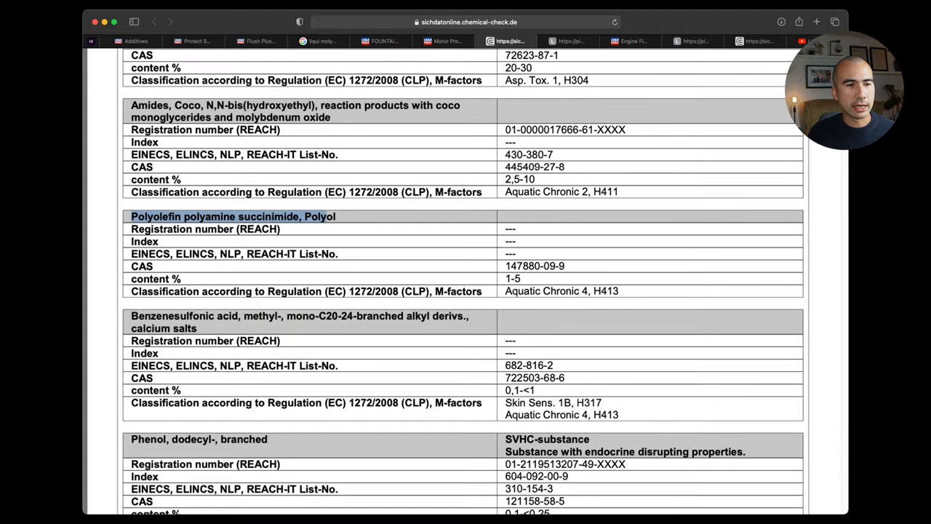
{"action": "scroll", "scroll_direction": "down", "scroll_amount": 3}
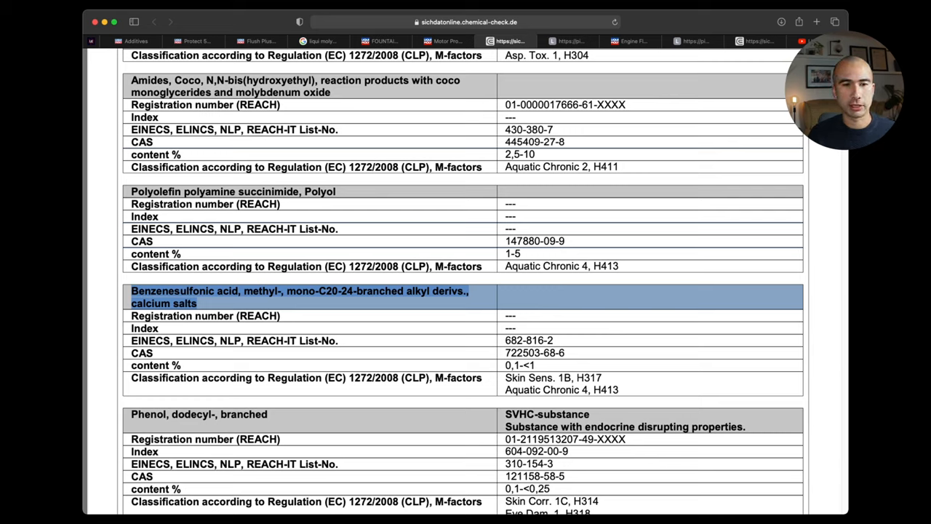
- Select the benzenesulfonic acid 0,1-<1 content, read the phenol block, then return to the Liqui Moly product page
{"action": "double_click", "coordinate": [519, 363]}
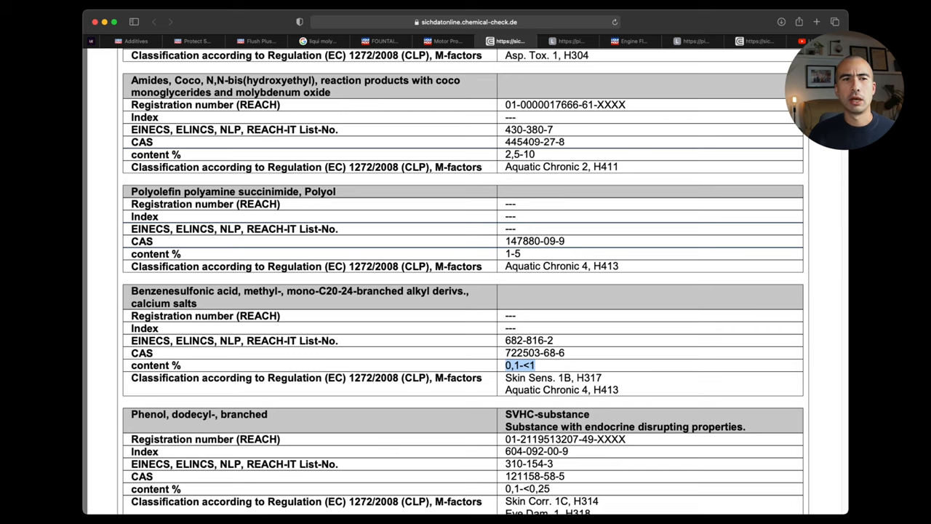
{"action": "scroll", "scroll_direction": "down", "scroll_amount": 3}
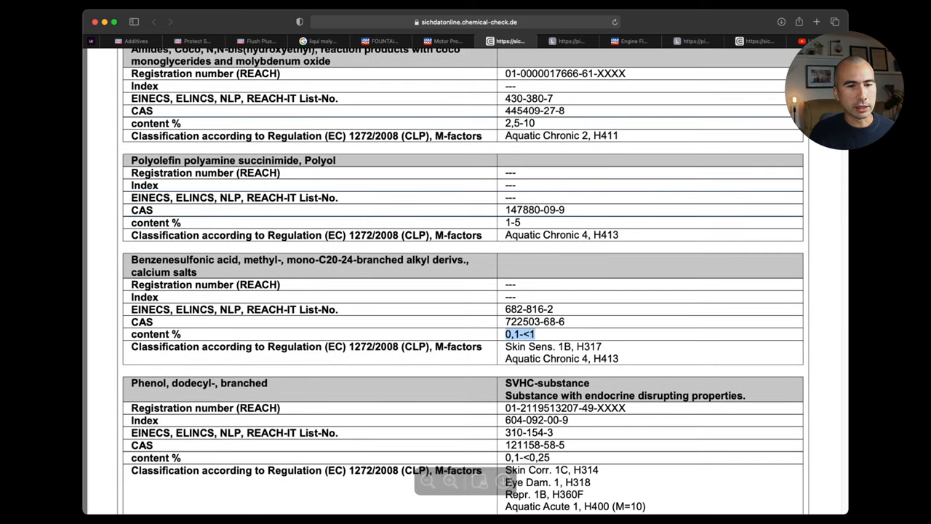
{"action": "scroll", "scroll_direction": "down", "scroll_amount": 3}
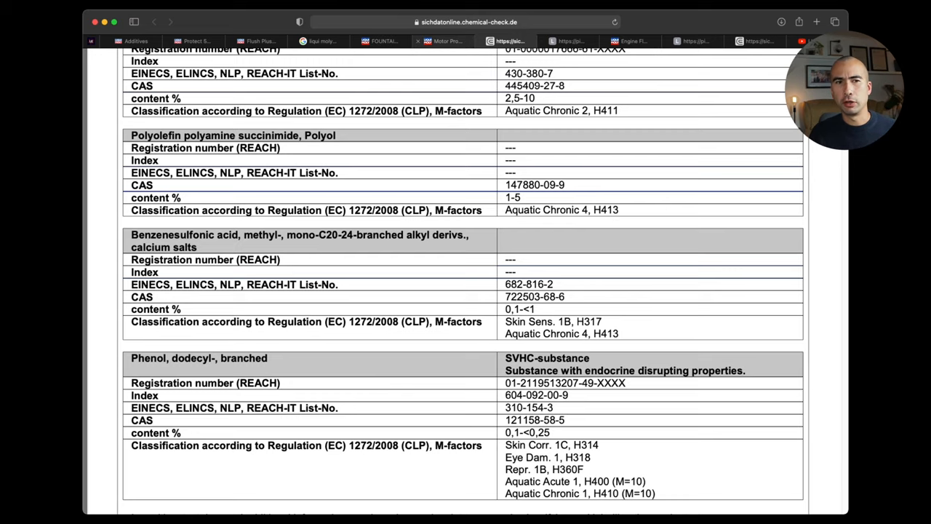
{"action": "left_click", "coordinate": [445, 40]}
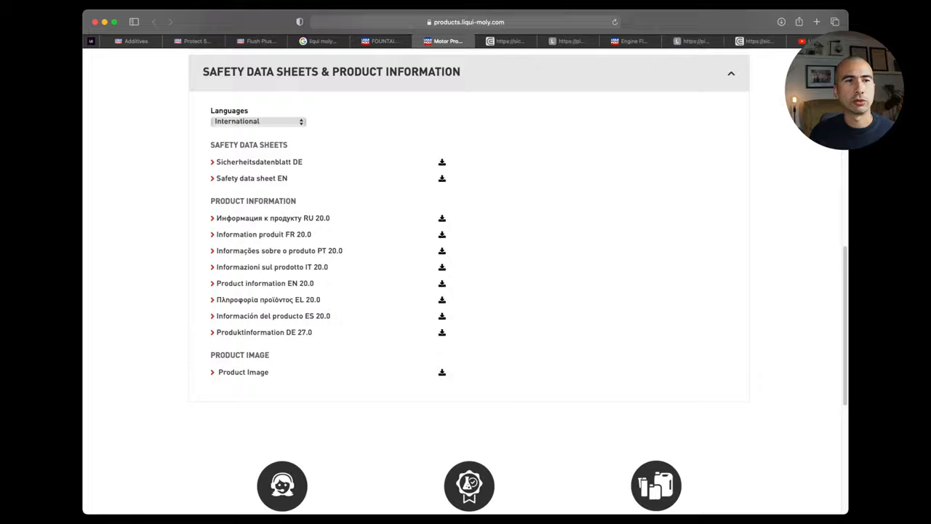
- Expand the Motor Protect description, view its product information sheet, then switch to Engine Flush Plus
{"action": "scroll", "scroll_direction": "down", "scroll_amount": 3}
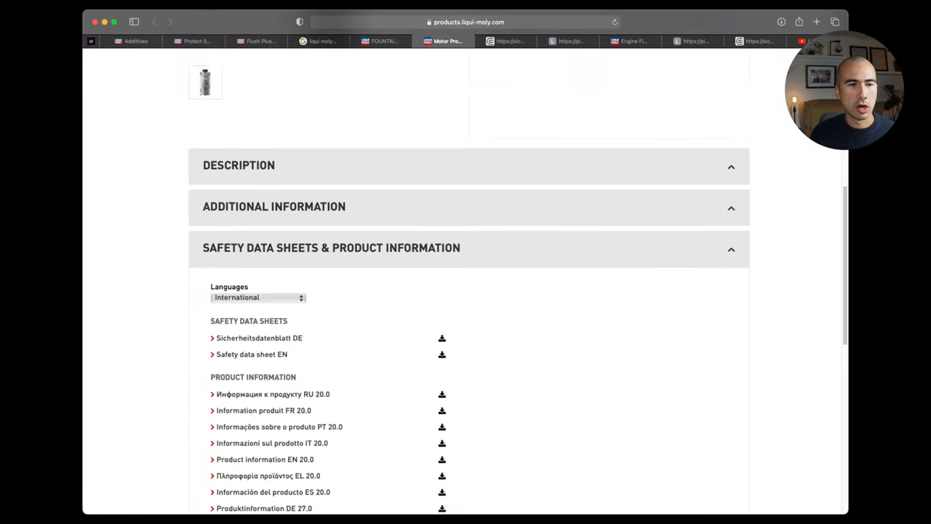
{"action": "left_click", "coordinate": [274, 206]}
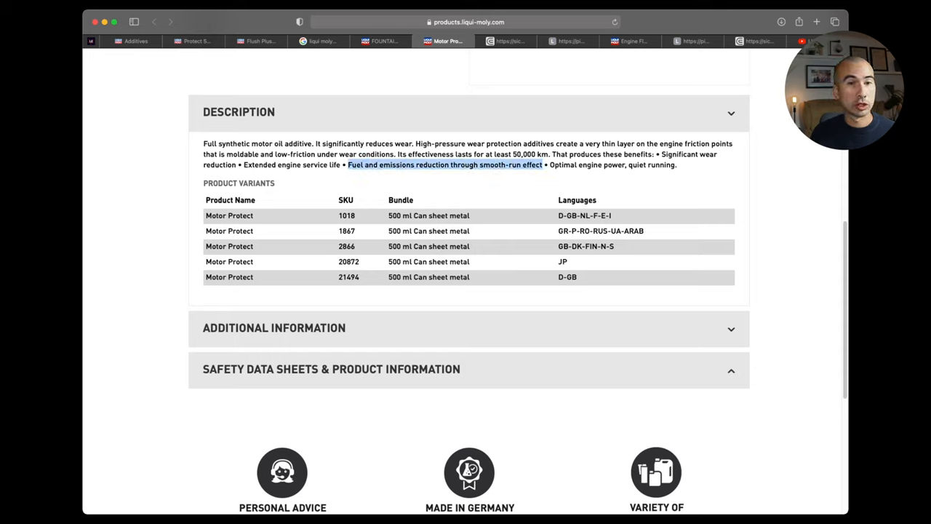
{"action": "left_click", "coordinate": [730, 114]}
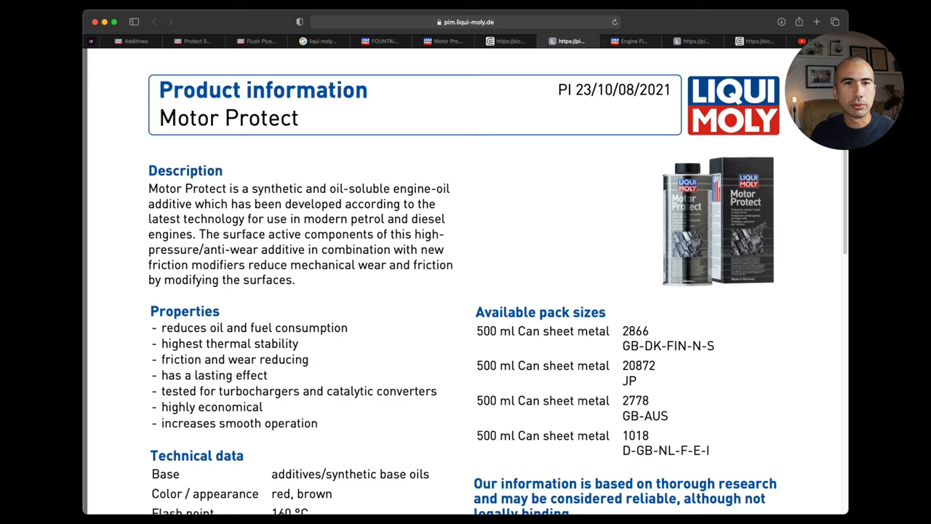
{"action": "left_click", "coordinate": [628, 41]}
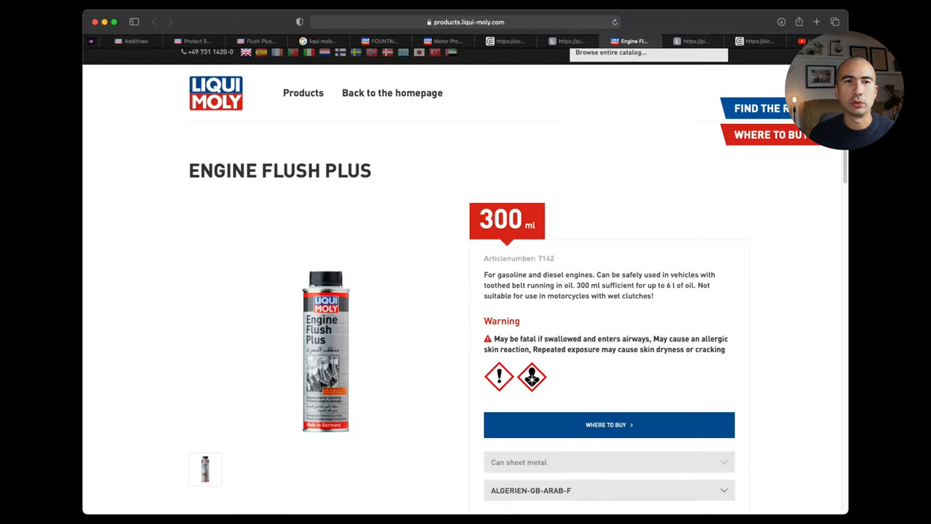
- Scroll further down the Engine Flush Plus product page
{"action": "scroll", "scroll_direction": "down", "scroll_amount": 3}
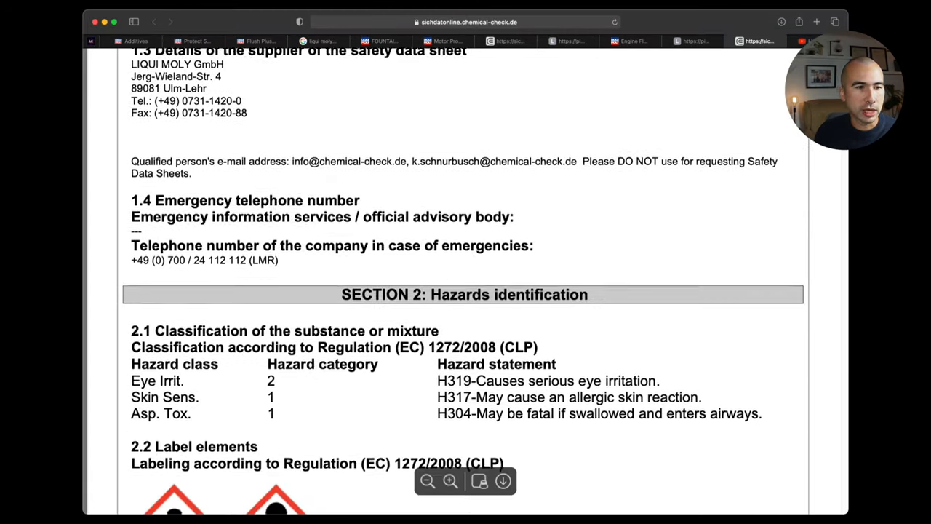
- Scroll to the 3.2 Mixtures table listing hydrocarbons through benzenesulfonic acid calcium salts
{"action": "scroll", "scroll_direction": "down", "scroll_amount": 3}
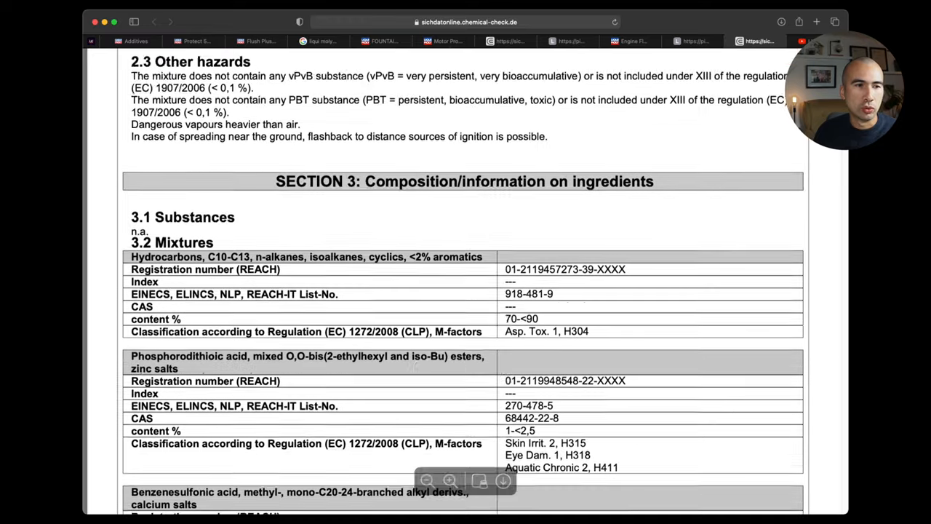
{"action": "scroll", "scroll_direction": "down", "scroll_amount": 3}
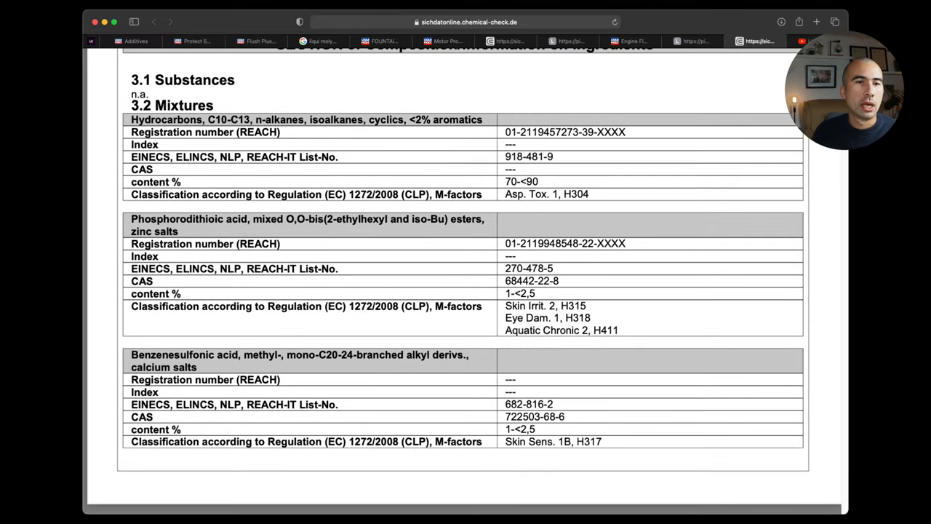
{"action": "scroll", "scroll_direction": "down", "scroll_amount": 3}
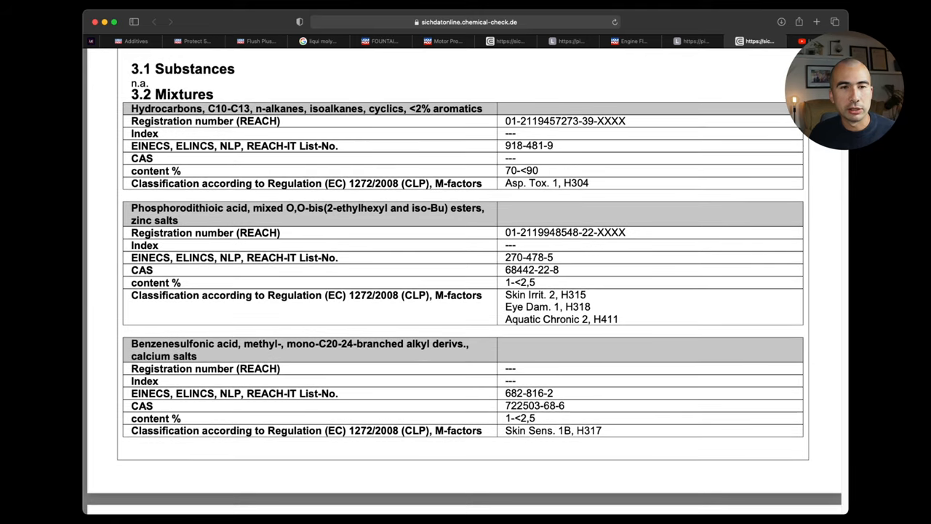
{"action": "double_click", "coordinate": [146, 108]}
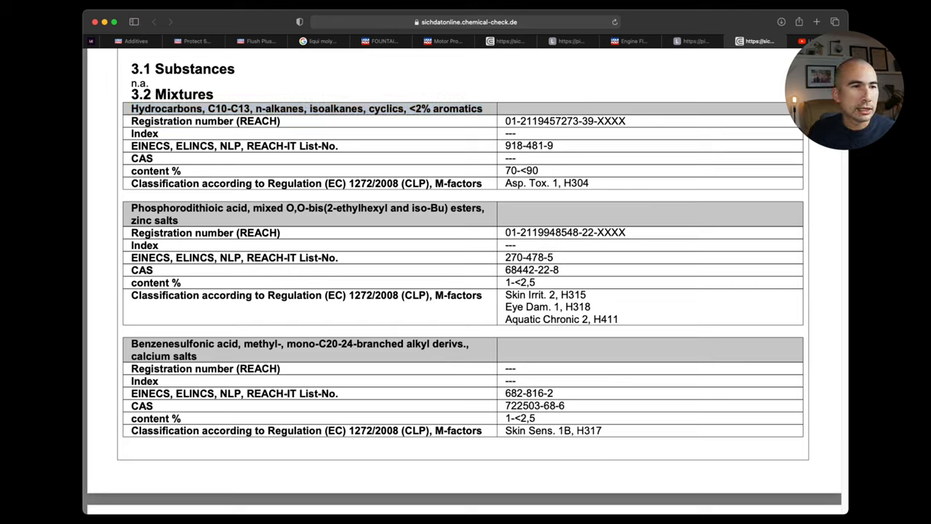
- Select the benzenesulfonic acid ingredient name and continue down to Section 4, First aid measures
{"action": "double_click", "coordinate": [305, 214]}
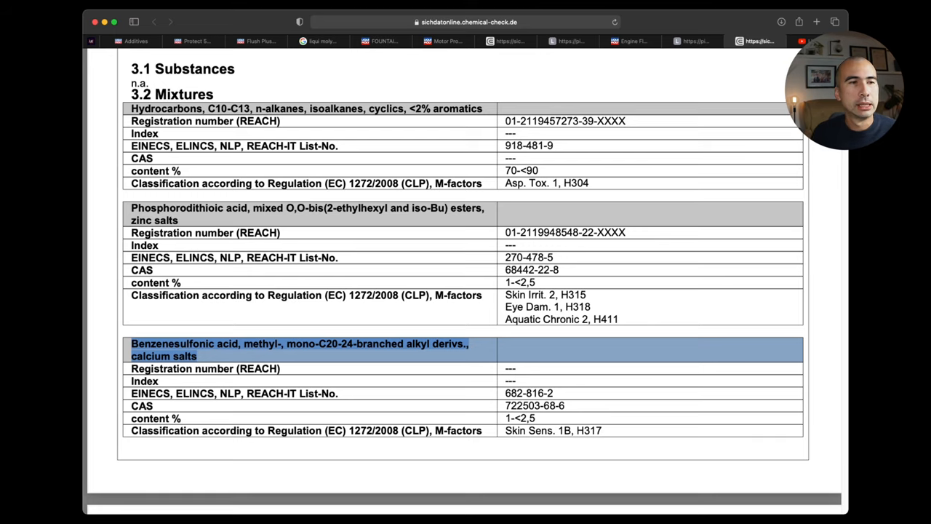
{"action": "scroll", "scroll_direction": "down", "scroll_amount": 3}
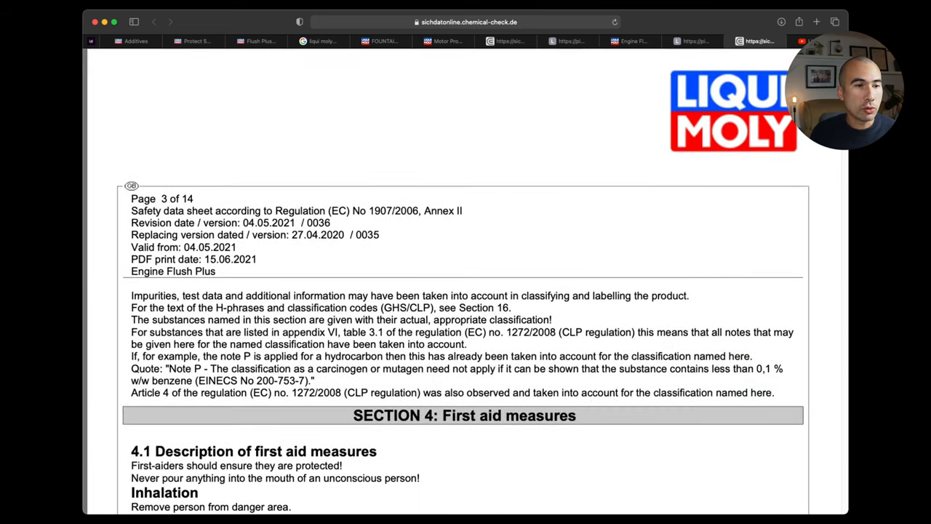